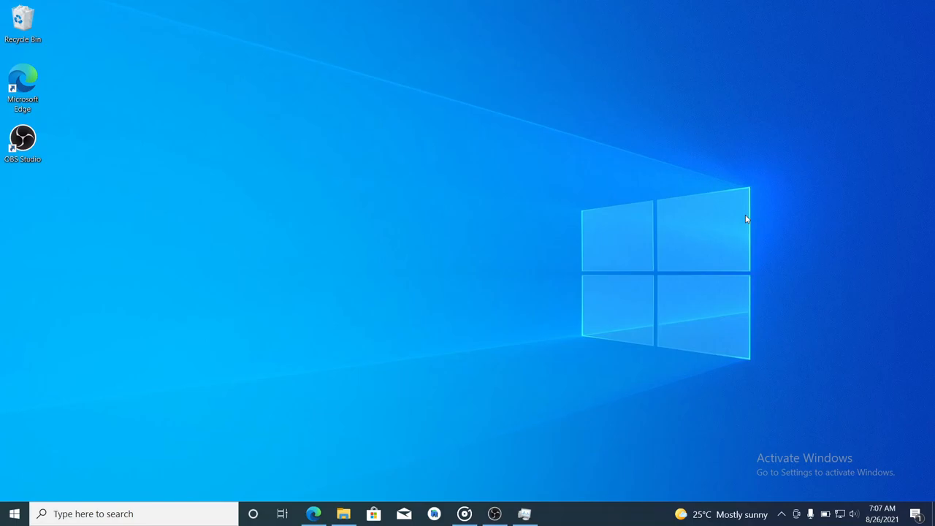
mouse_move(760, 214)
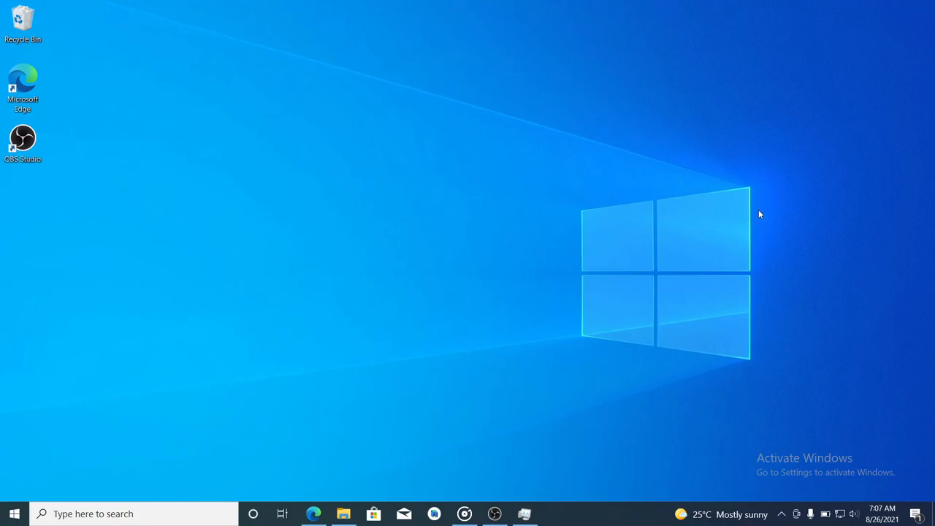
mouse_move(776, 214)
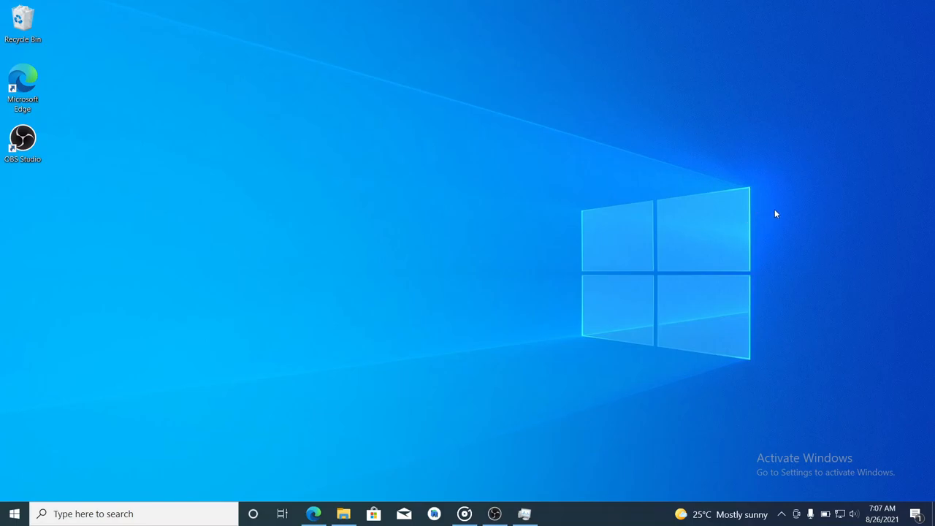
mouse_move(748, 224)
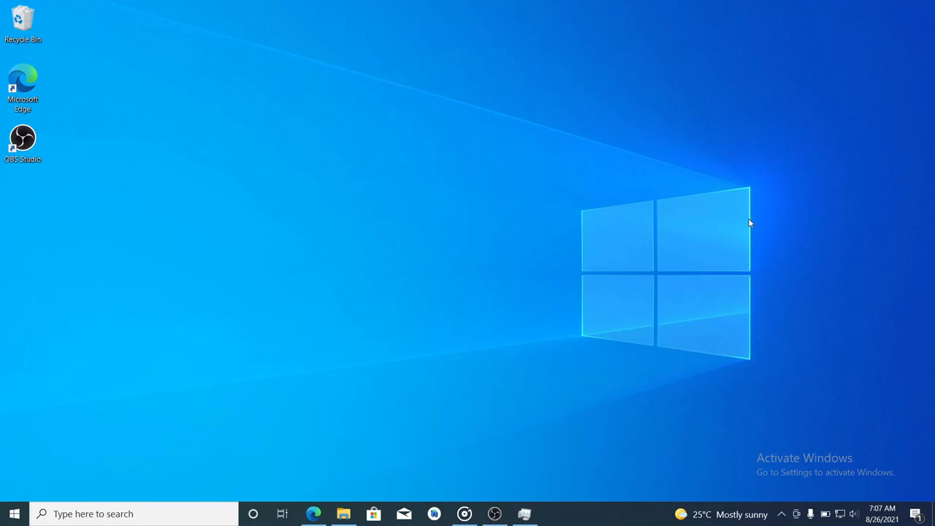
mouse_move(760, 219)
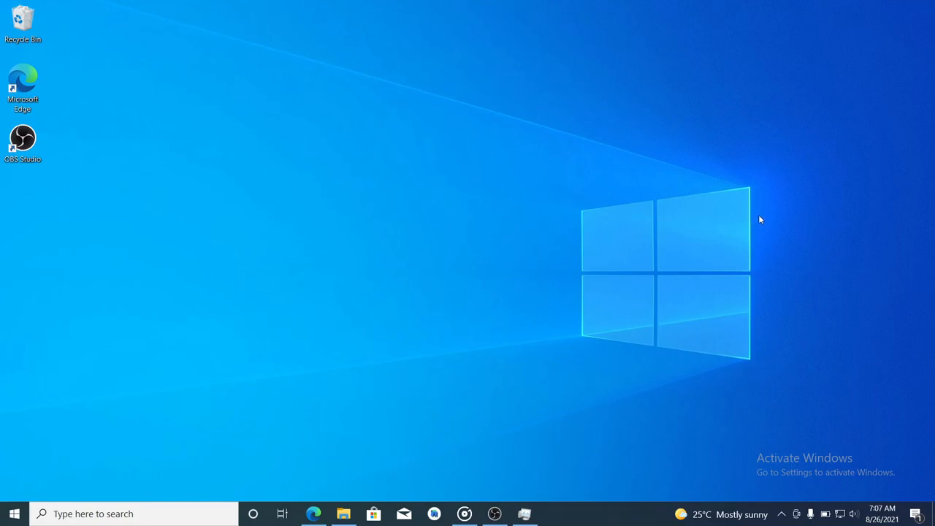
mouse_move(771, 215)
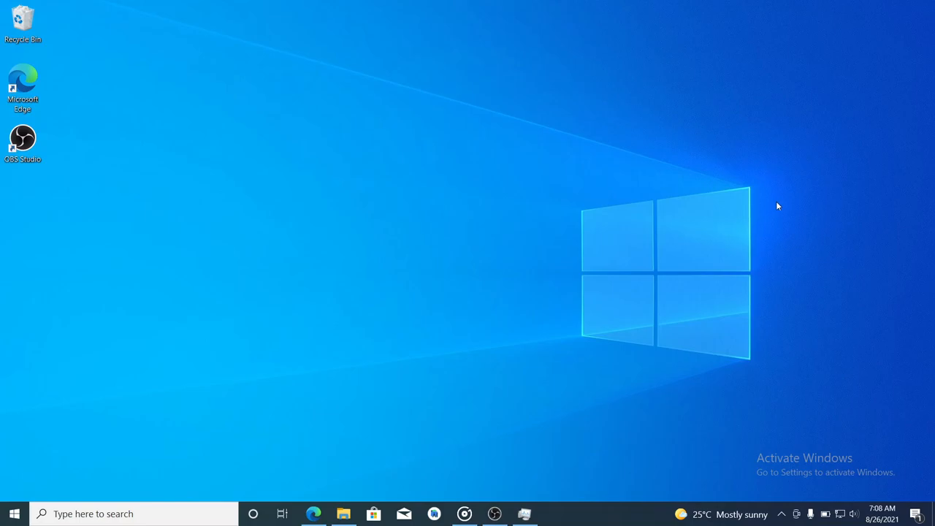
mouse_move(780, 205)
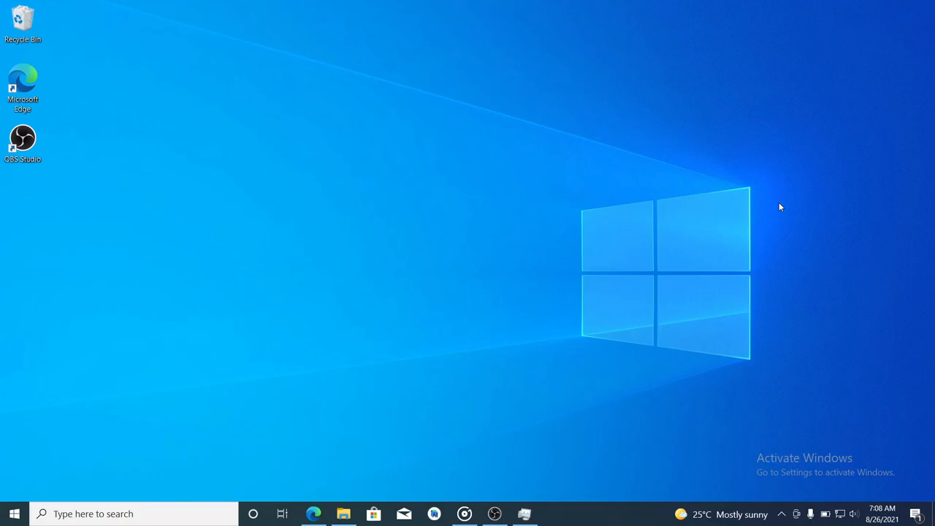
mouse_move(777, 211)
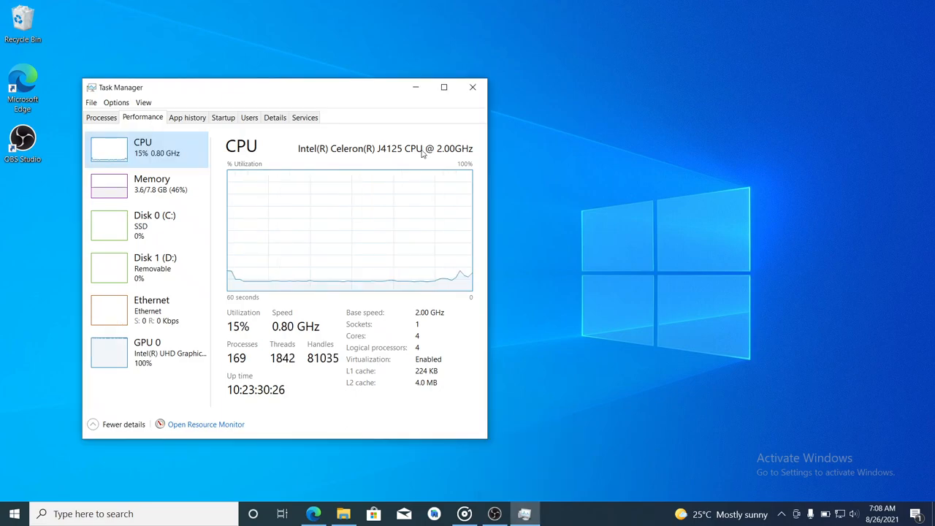
mouse_move(436, 150)
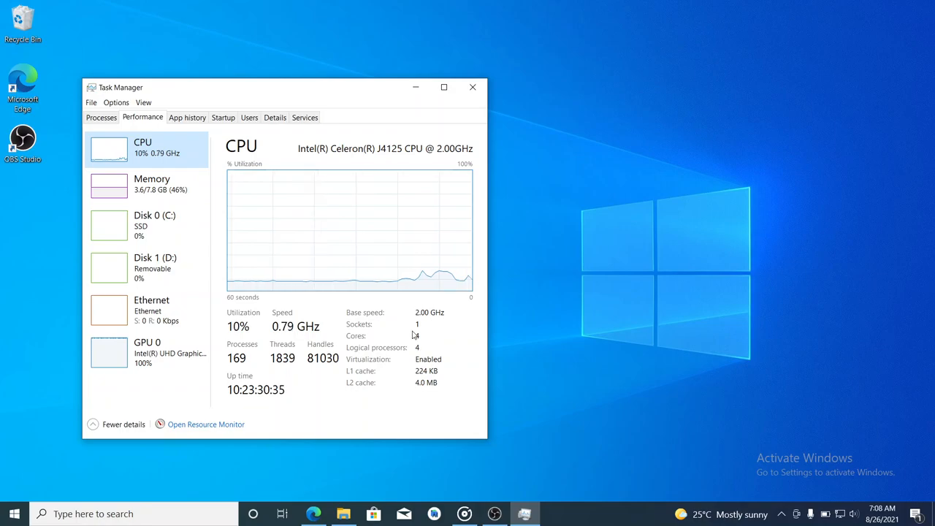
mouse_move(164, 228)
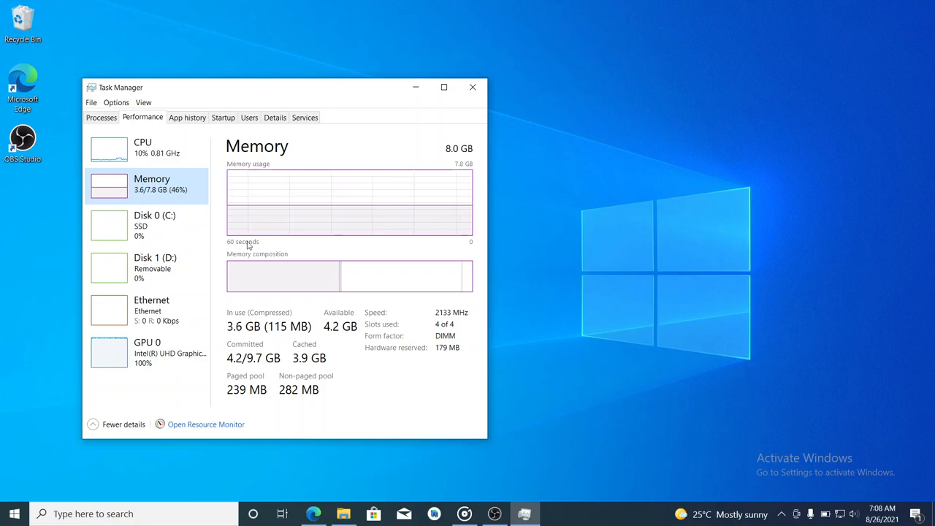
mouse_move(300, 227)
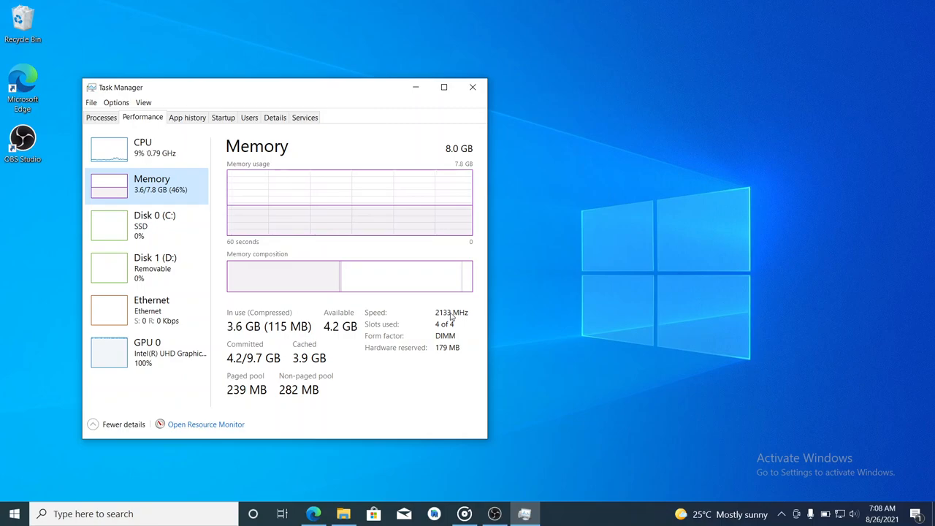
mouse_move(452, 314)
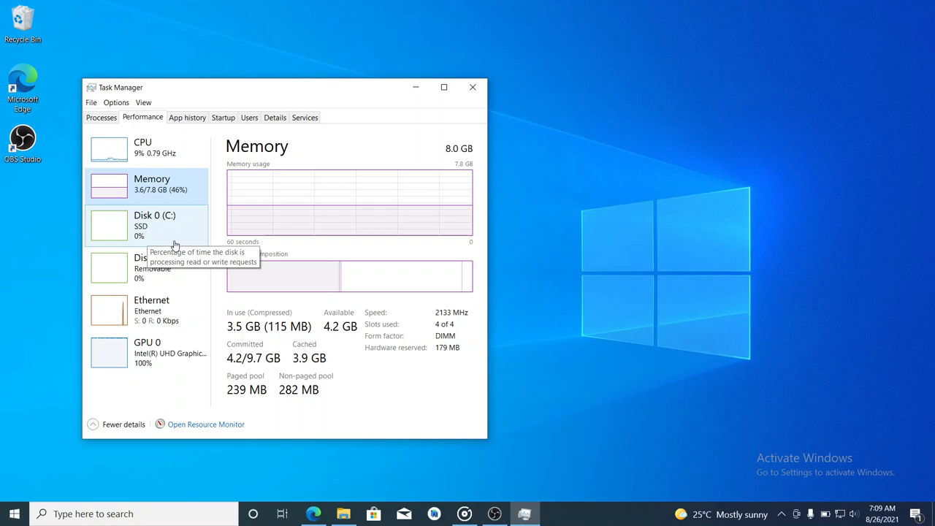
mouse_move(111, 266)
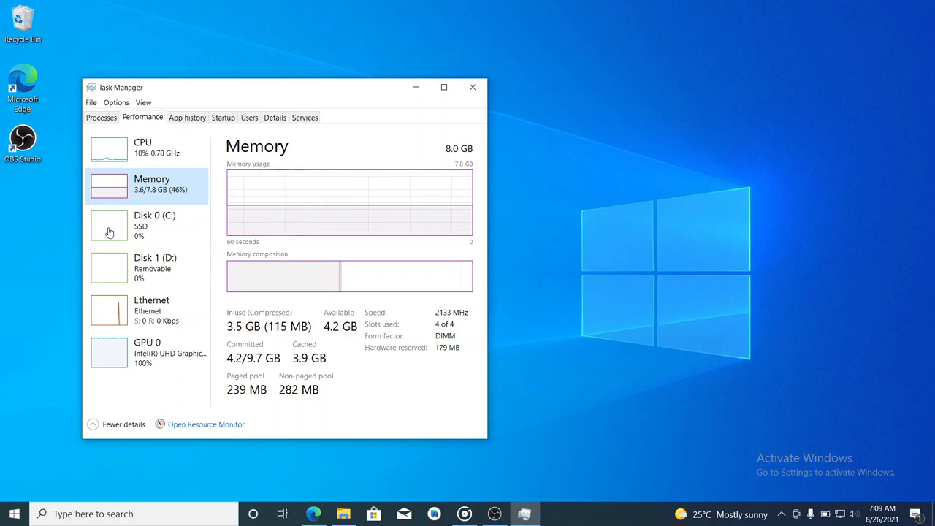
mouse_move(183, 226)
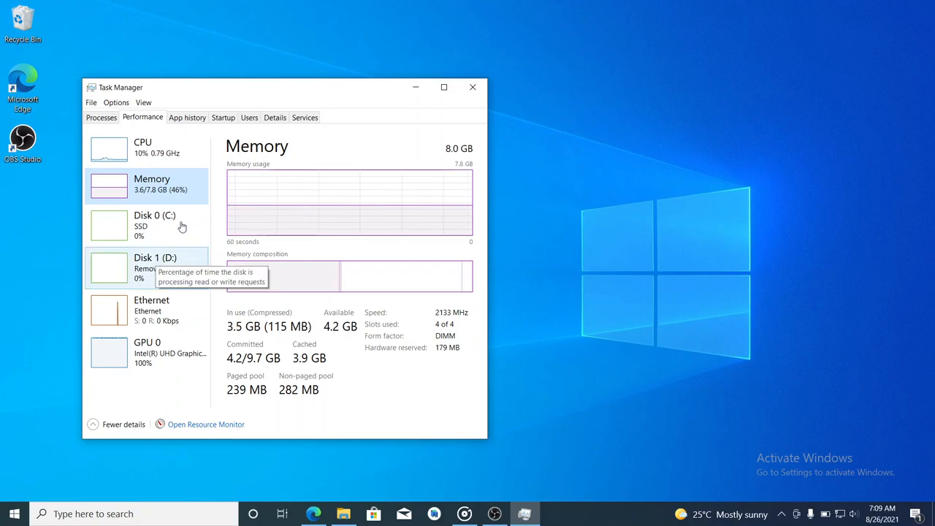
mouse_move(158, 231)
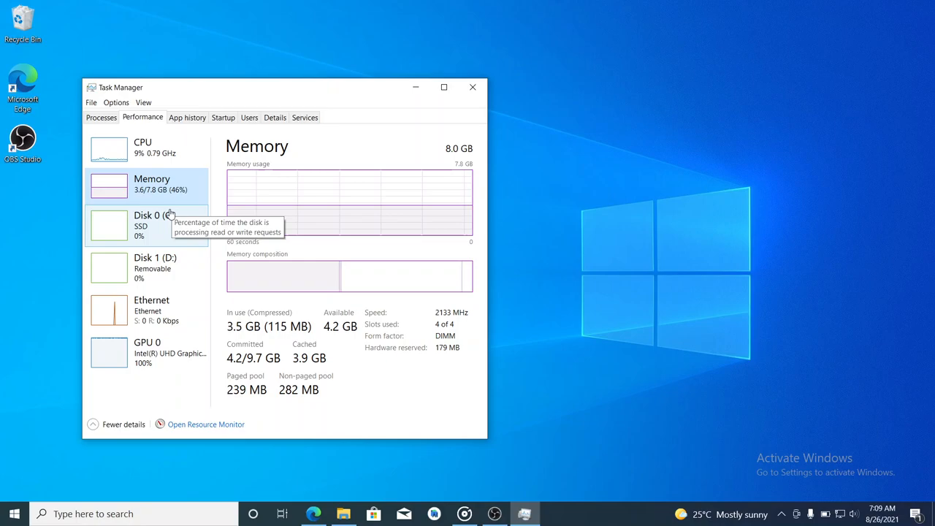
mouse_move(258, 79)
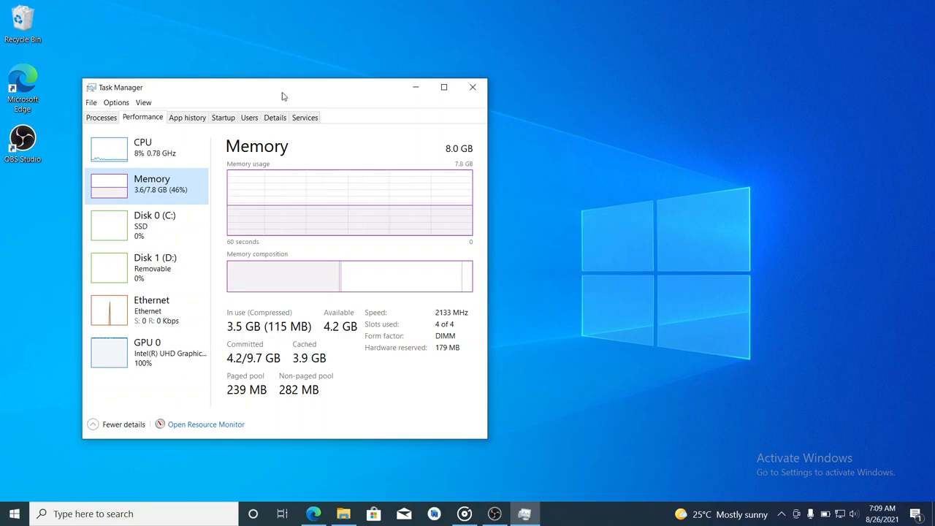
mouse_move(415, 87)
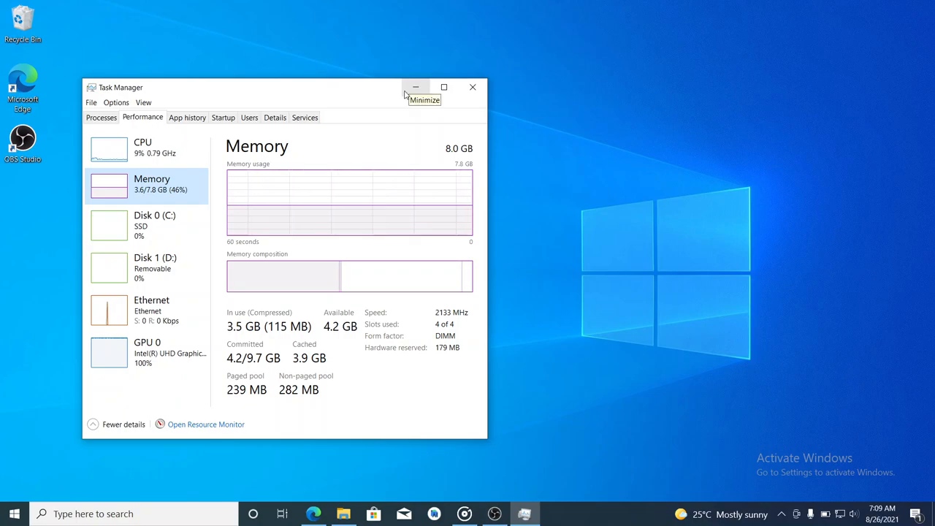
mouse_move(444, 88)
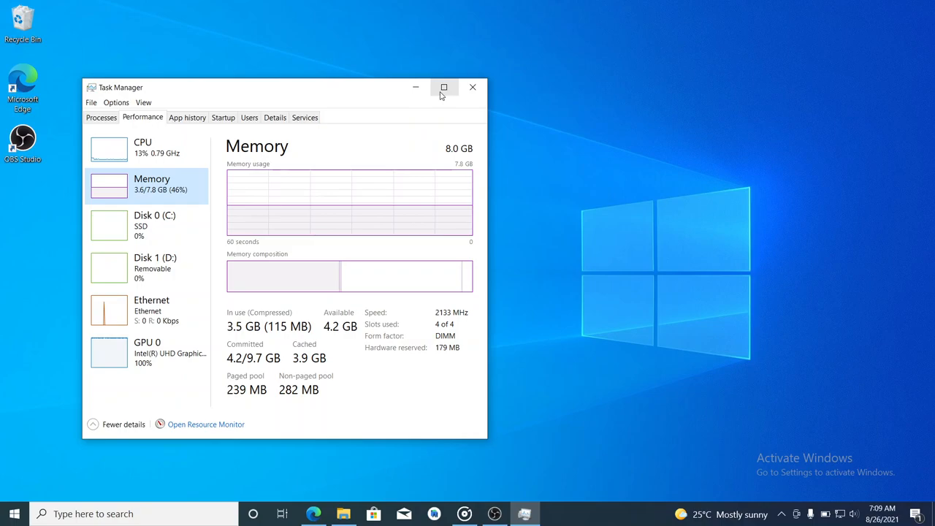
Step: Maximize Task Manager briefly, then minimize it to leave only the Windows desktop visible
click(444, 87)
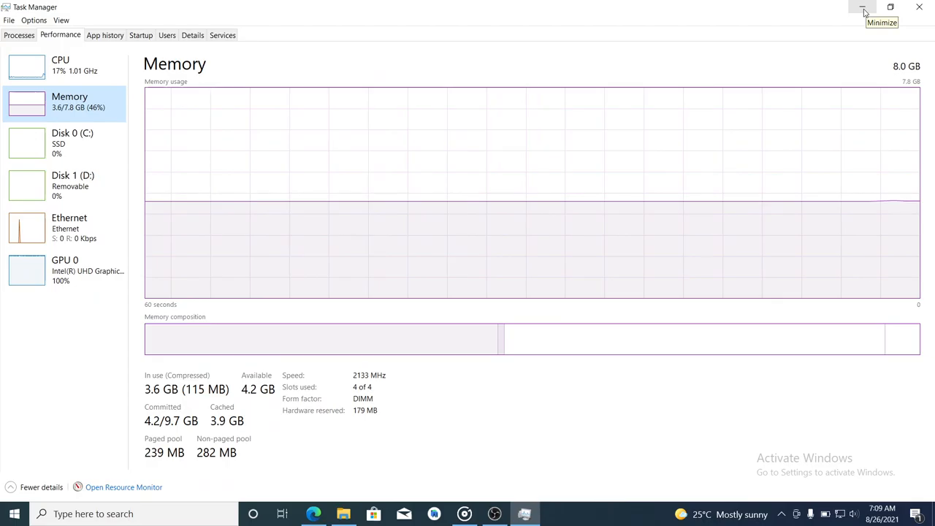
click(862, 6)
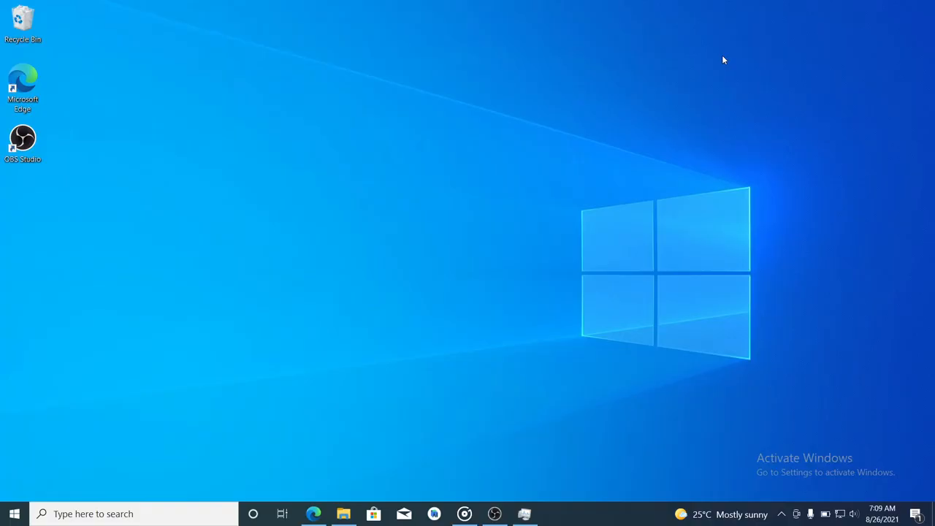
mouse_move(704, 349)
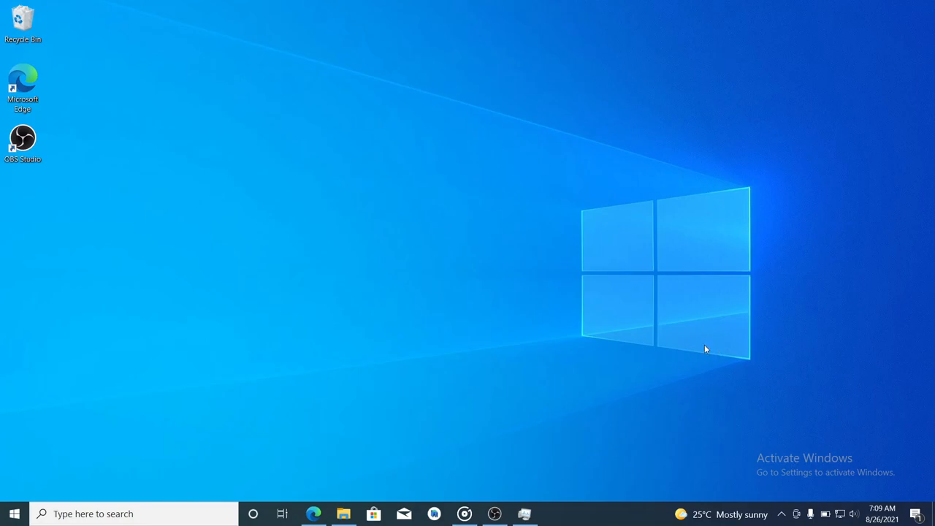
mouse_move(708, 334)
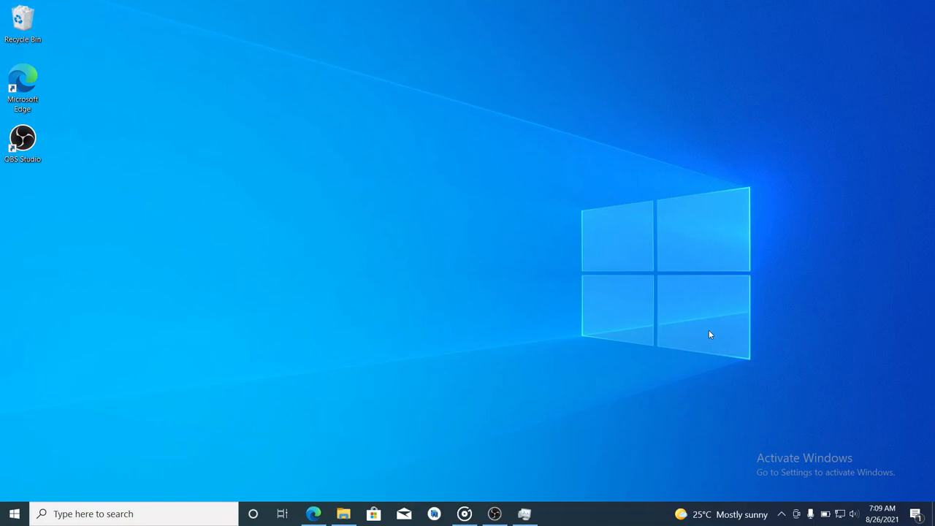
mouse_move(713, 333)
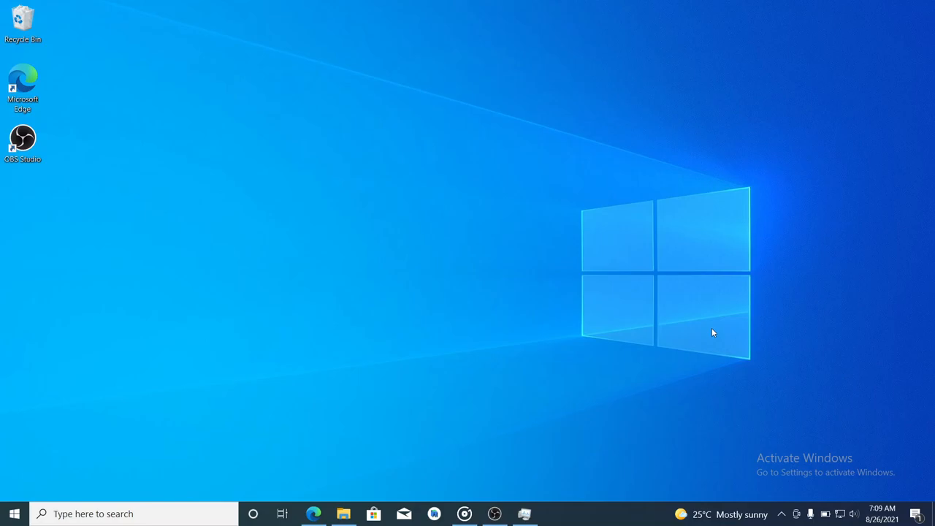
mouse_move(716, 330)
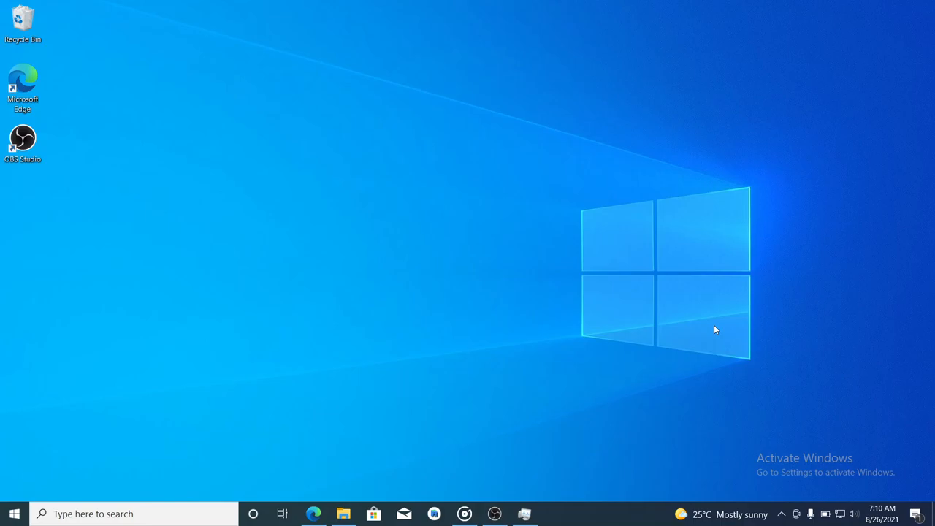
mouse_move(713, 331)
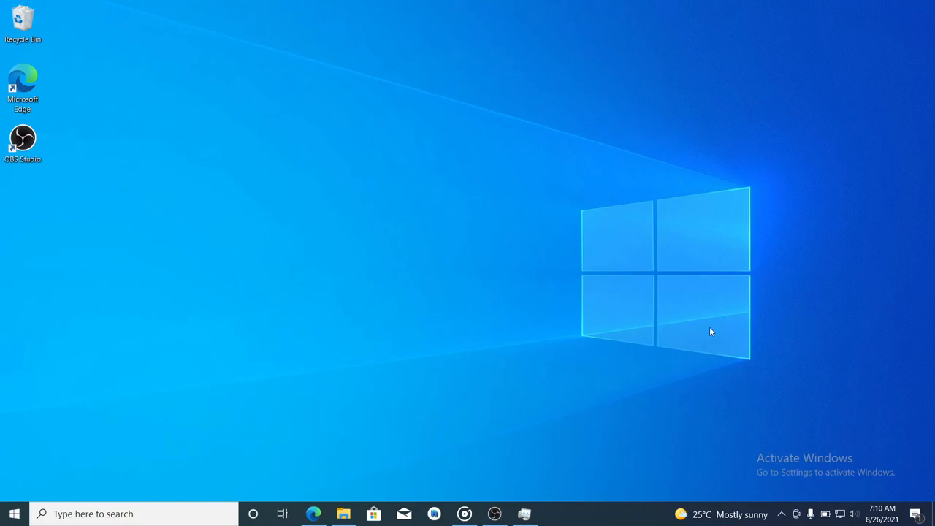
mouse_move(549, 356)
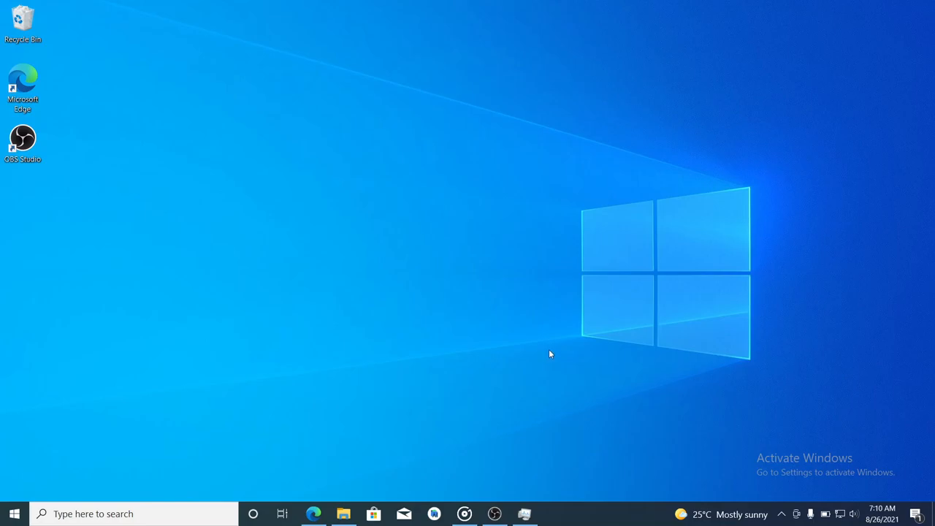
mouse_move(558, 355)
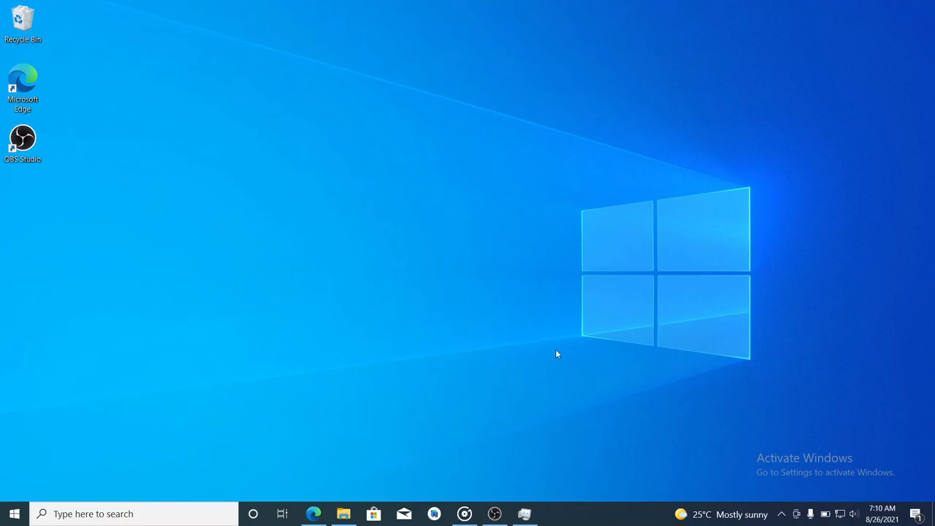
mouse_move(558, 352)
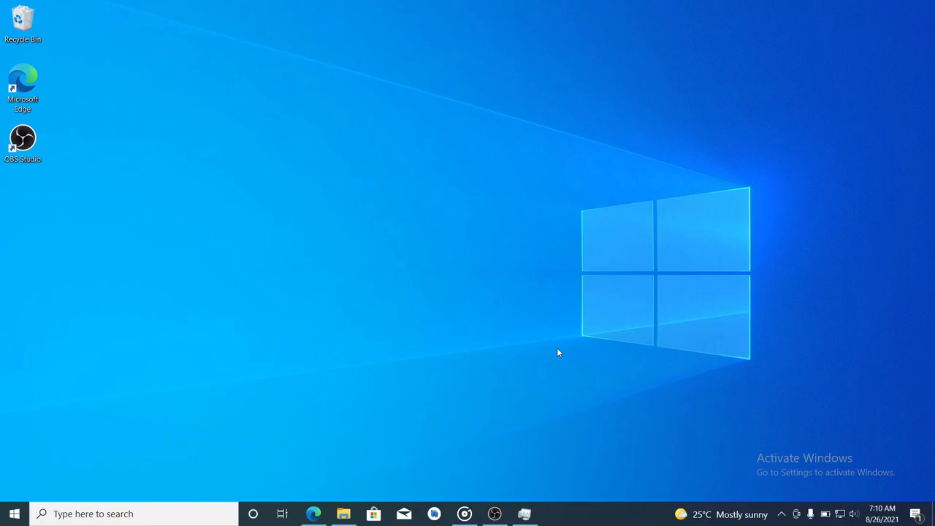
mouse_move(564, 346)
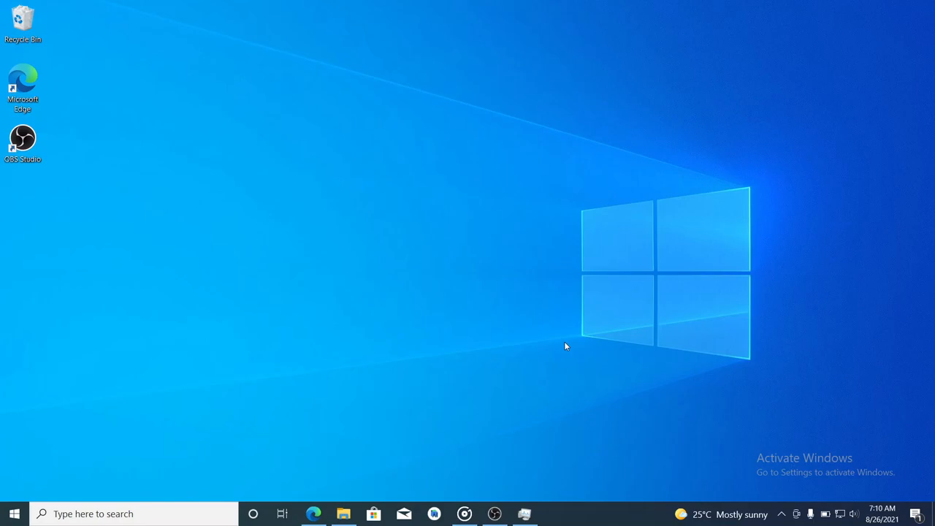
mouse_move(570, 345)
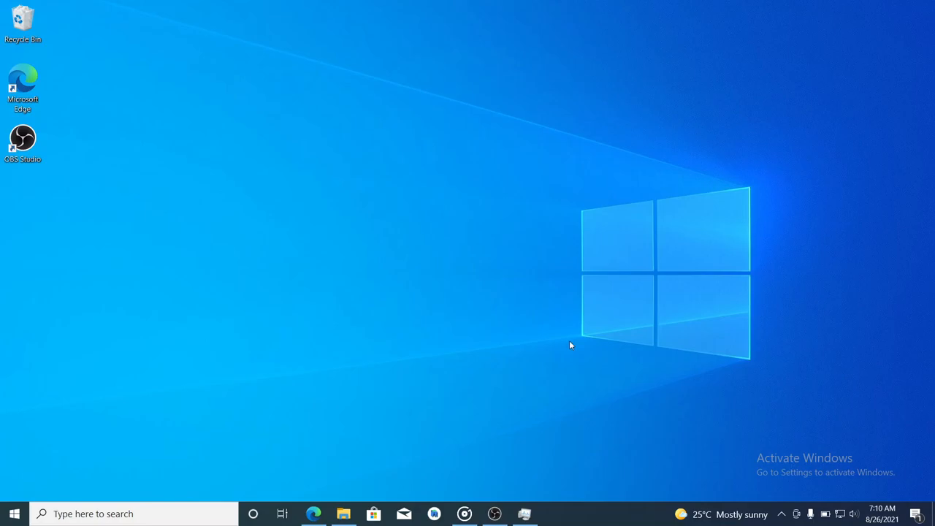